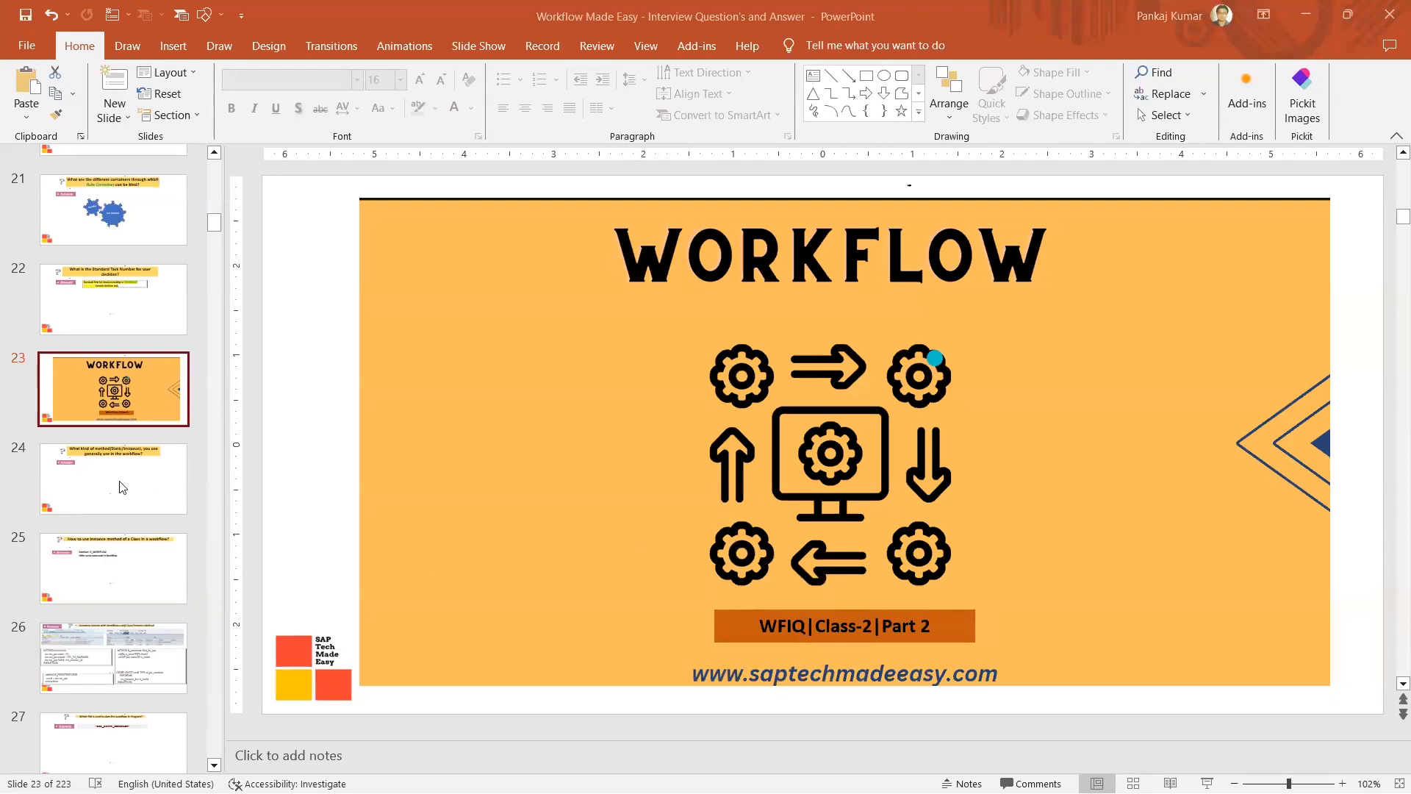
Show slide 24, the question on static versus instance methods in workflow
click(113, 478)
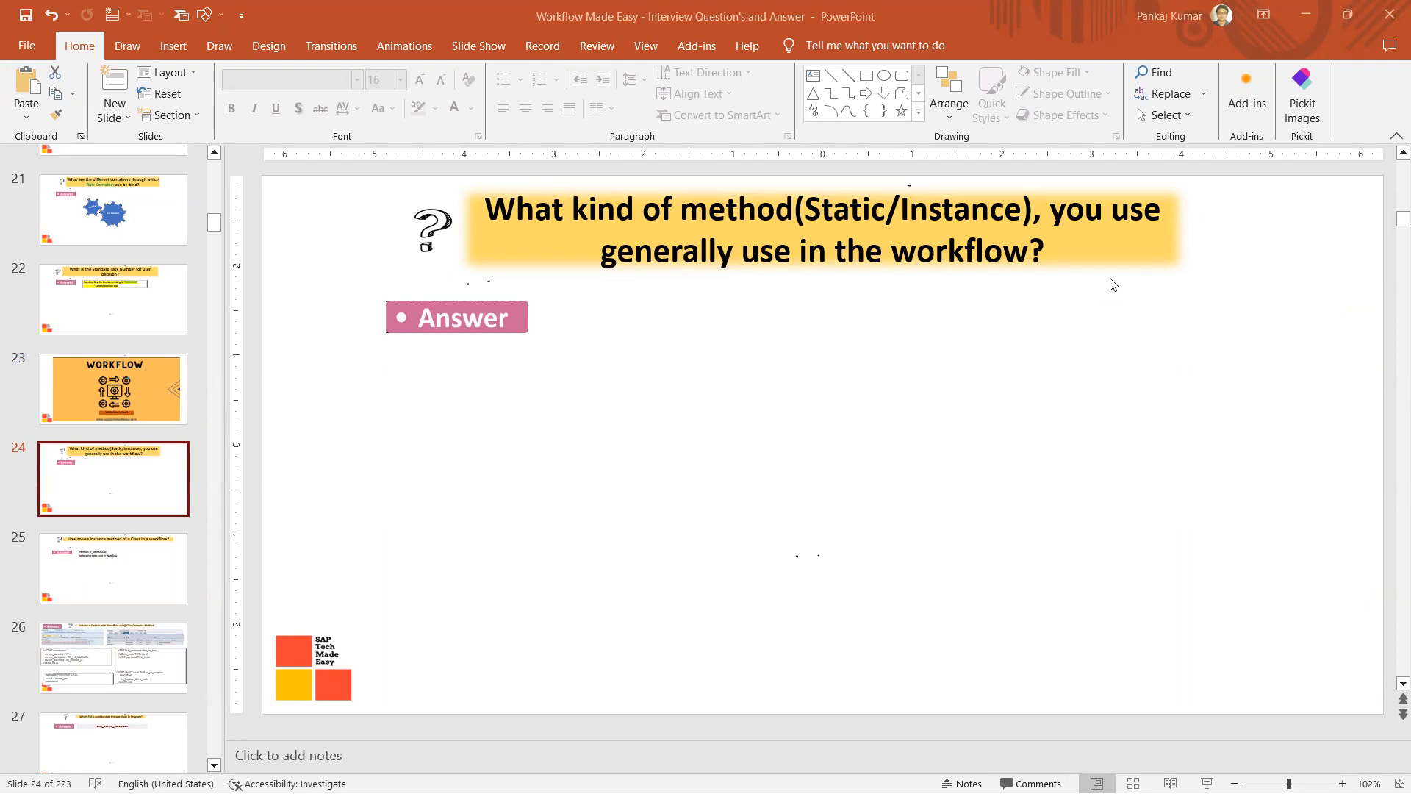
mouse_move(782, 170)
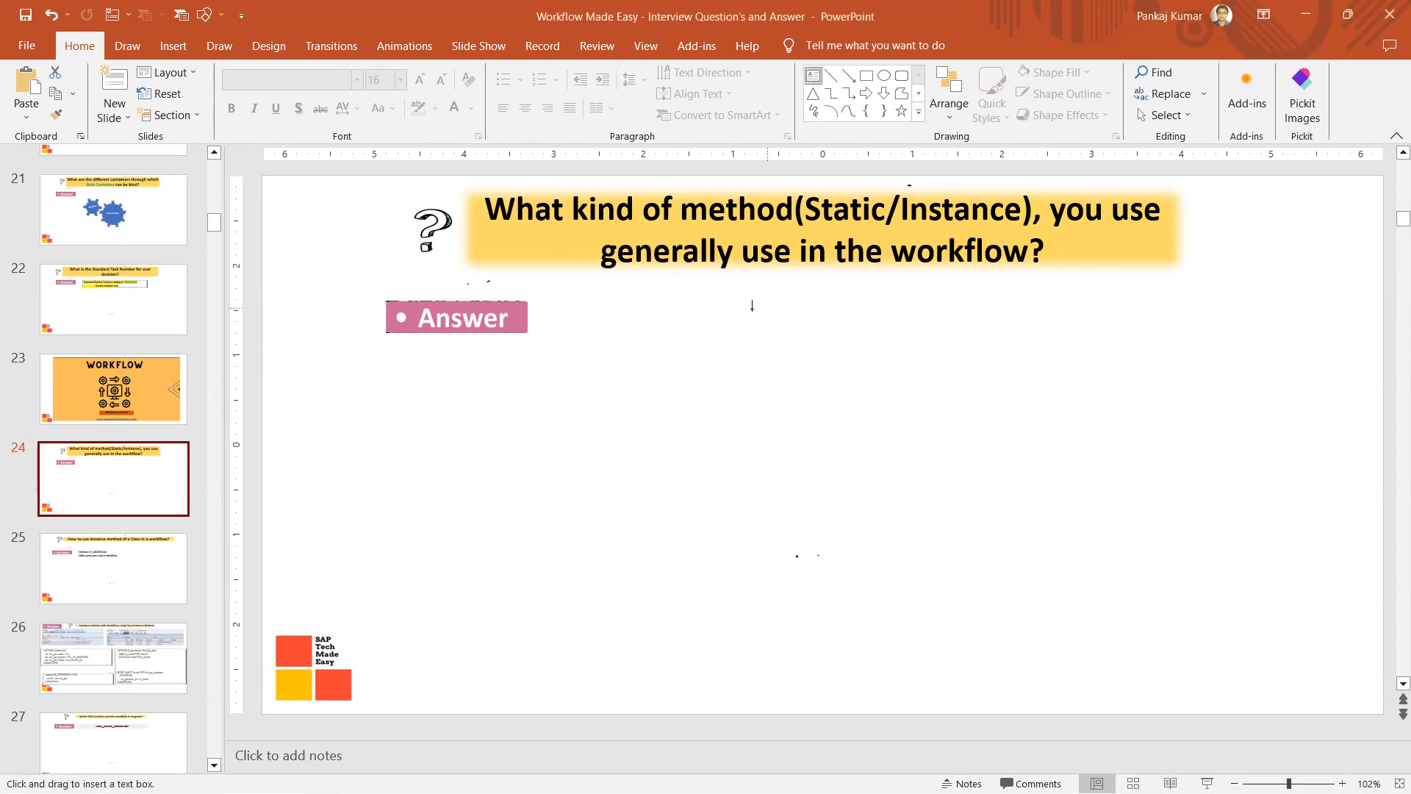
Add a text box reading 'Static Method' beside the Answer label and point out 'Instance' in the question
drag(702, 310, 1225, 344)
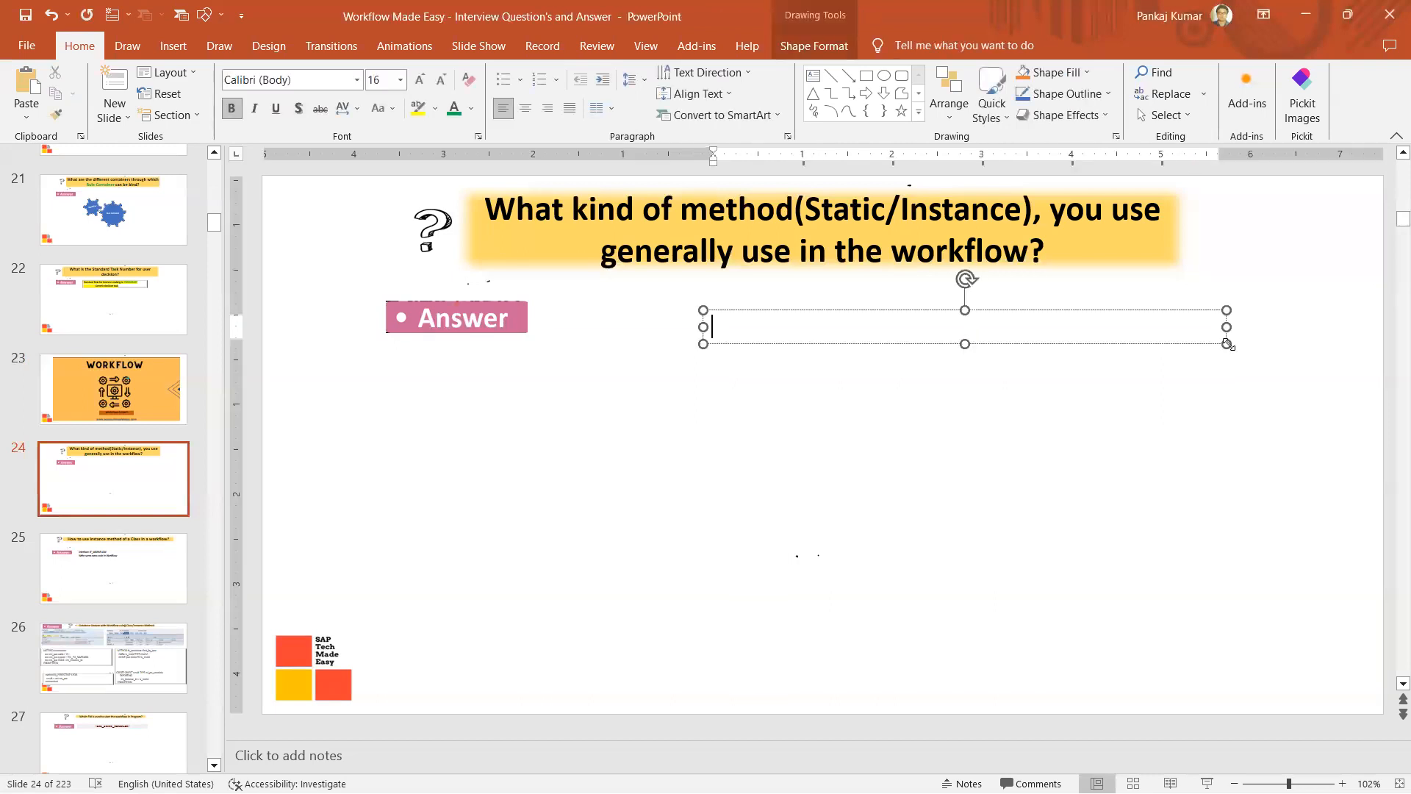
text(Static Meth)
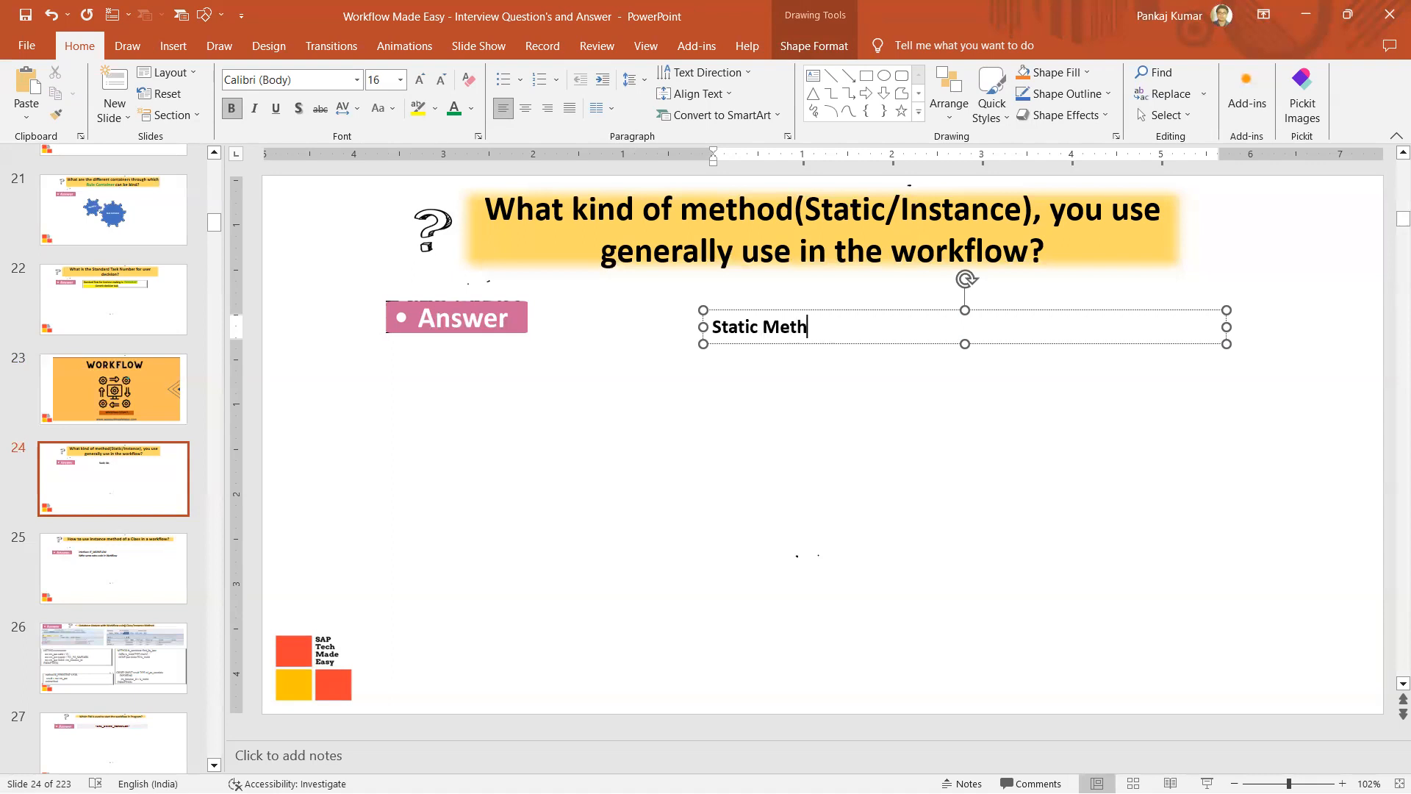
text(od)
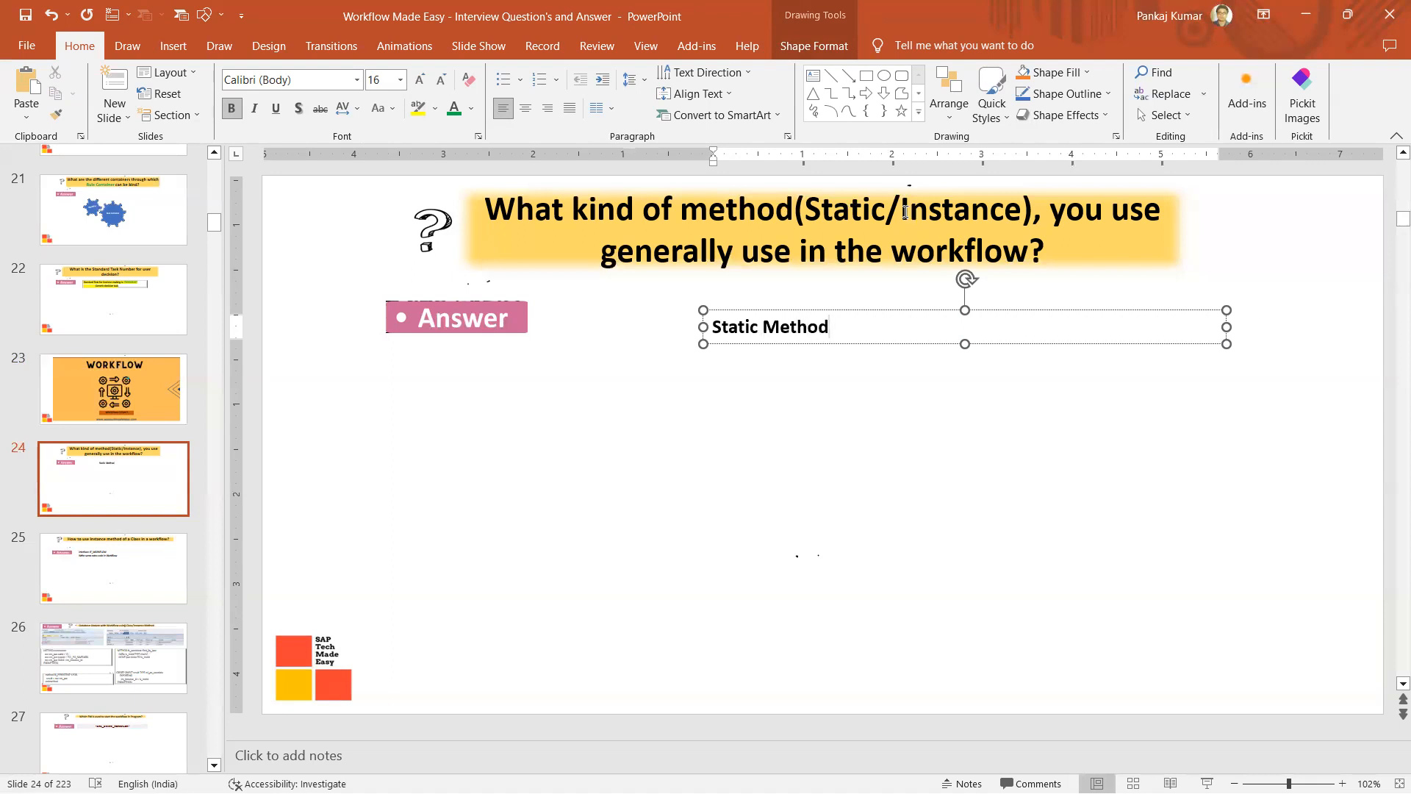
double_click(958, 208)
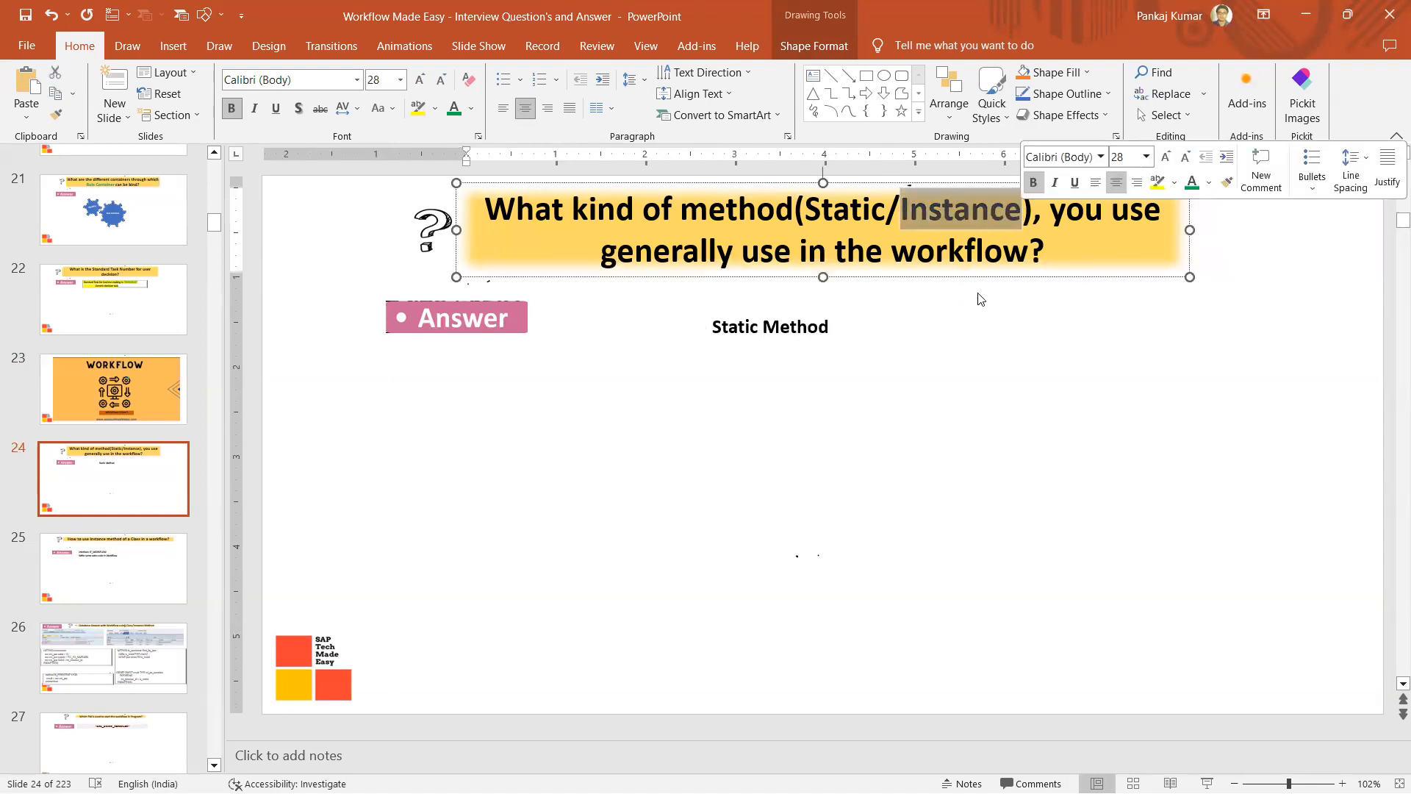
click(768, 326)
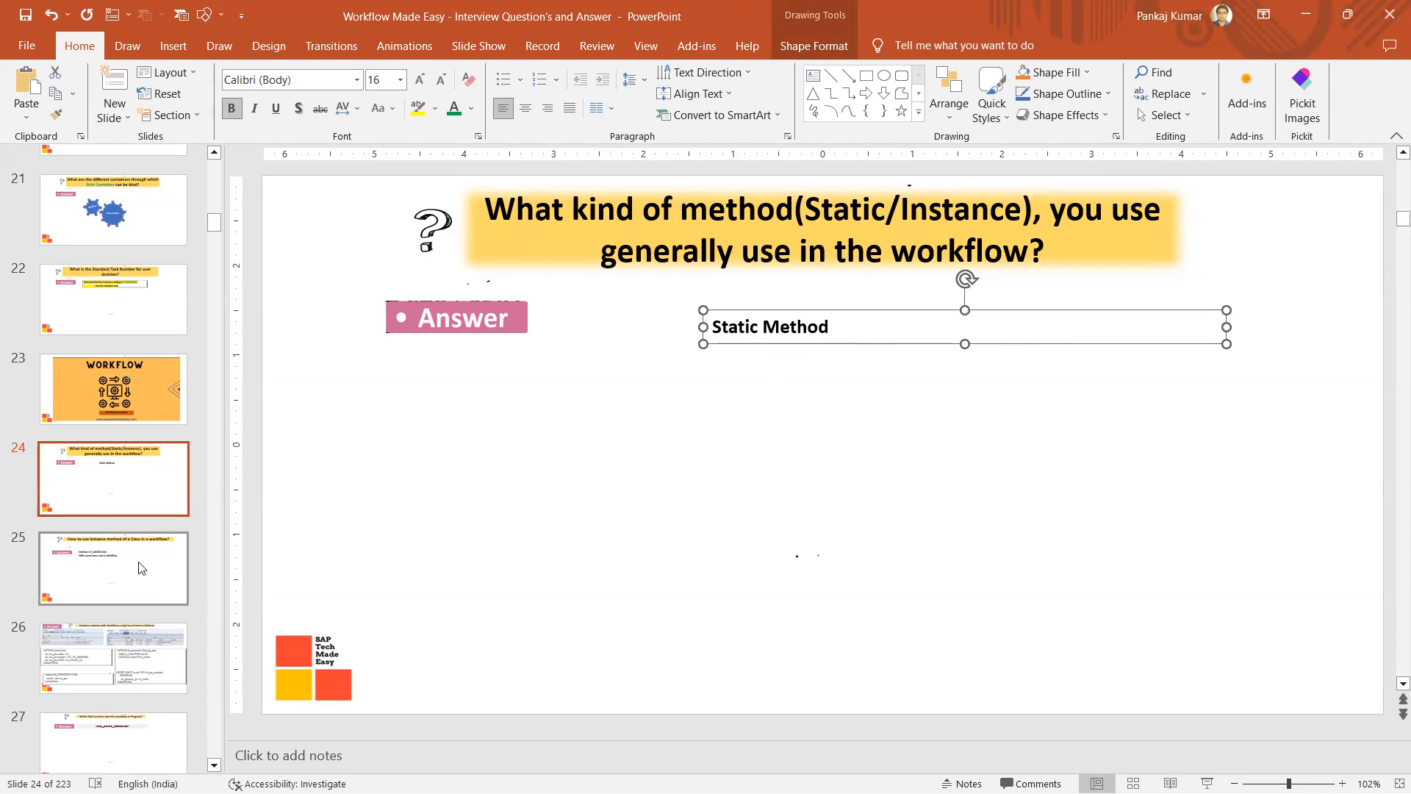
Show slide 25 on instance methods and point out 'Interface' and a neighbouring word in the IF_WORKFLOW answer
click(113, 567)
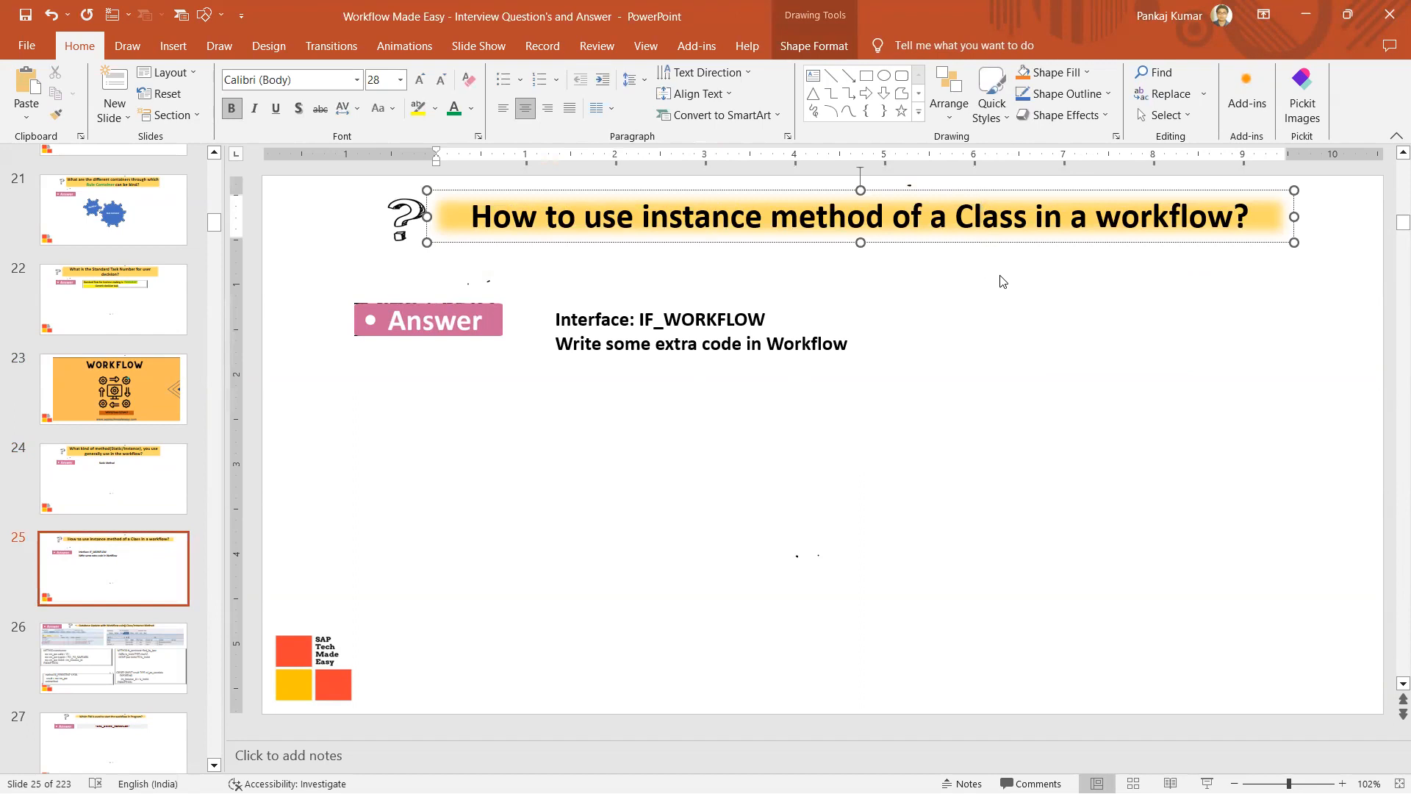
double_click(596, 319)
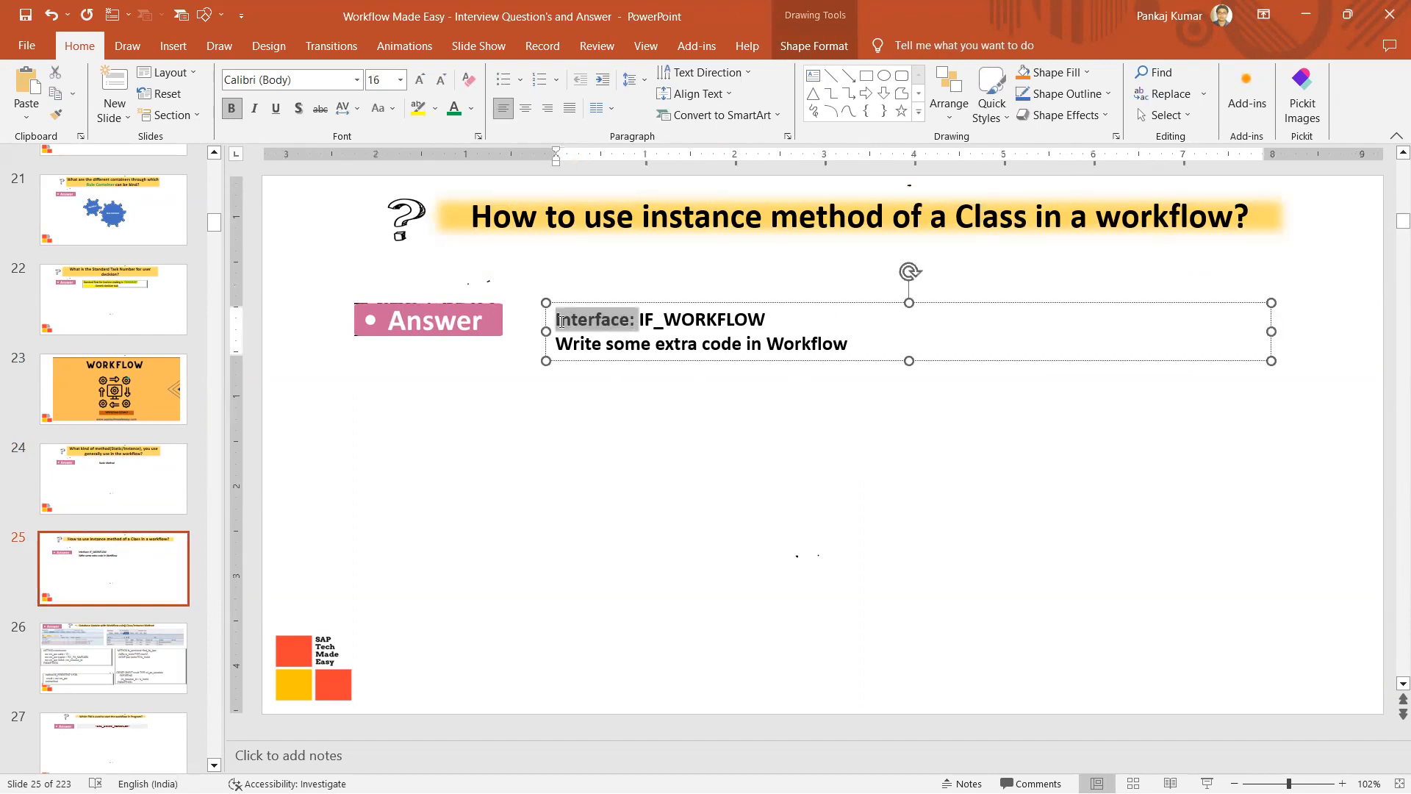
double_click(703, 318)
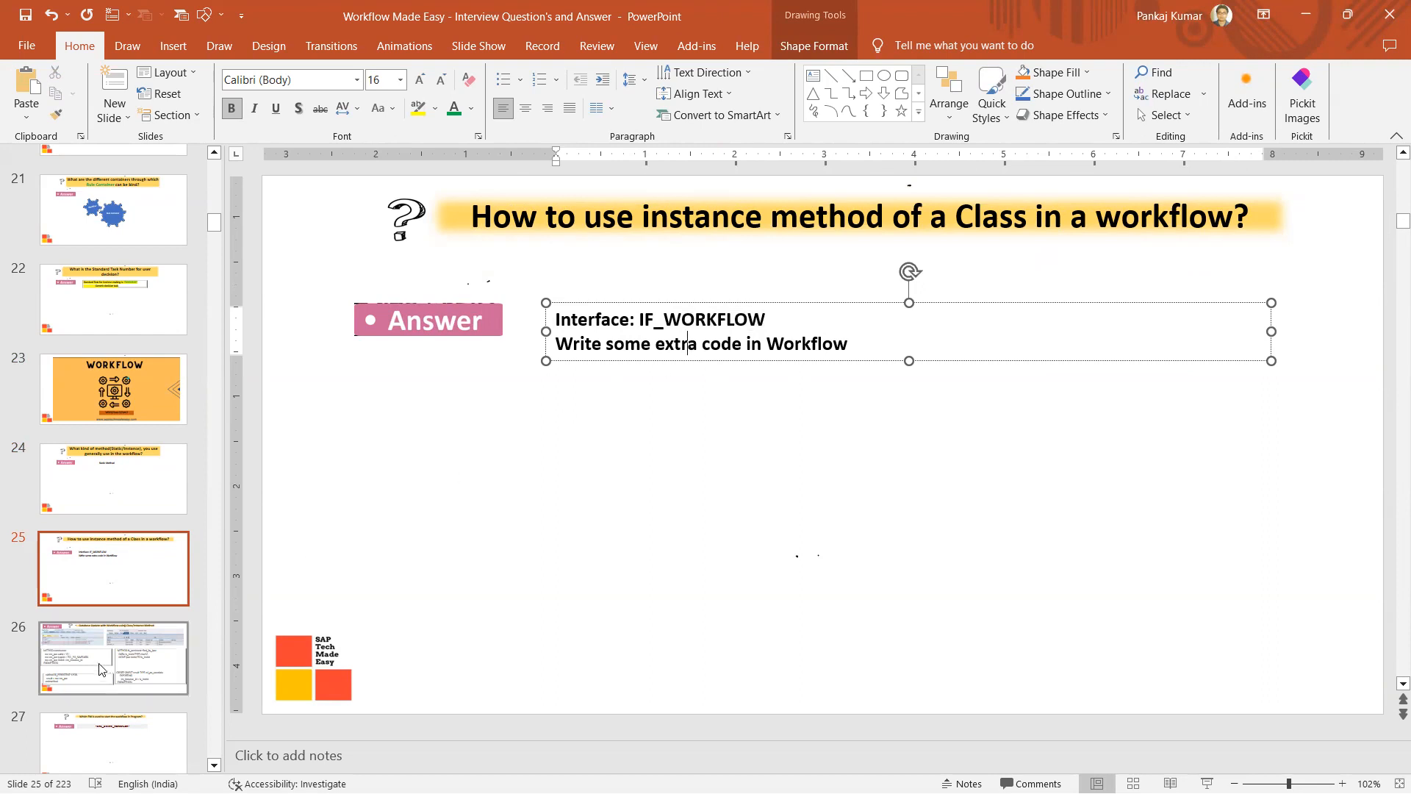
Show slide 26 with the class code for a database update via an instance method
click(113, 657)
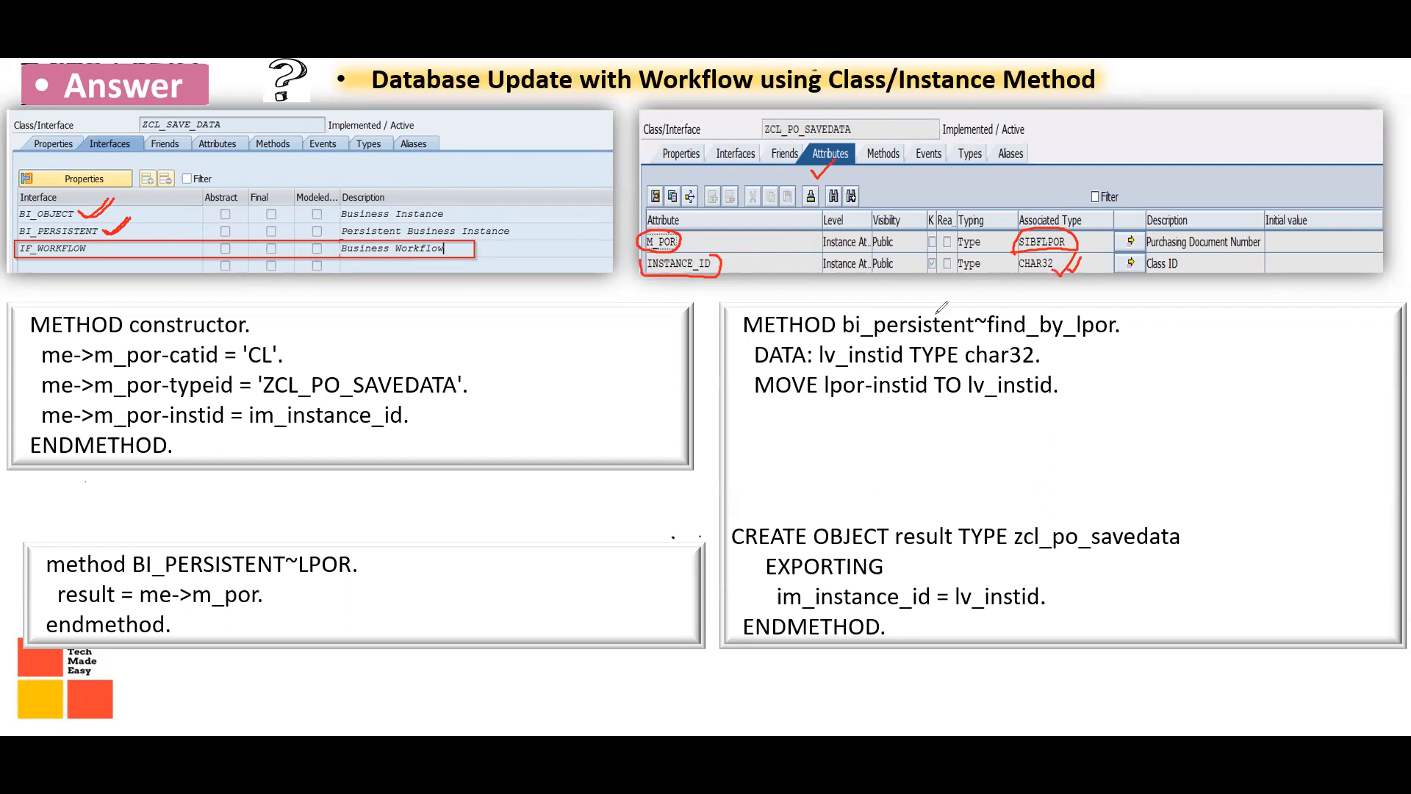
drag(471, 301, 493, 450)
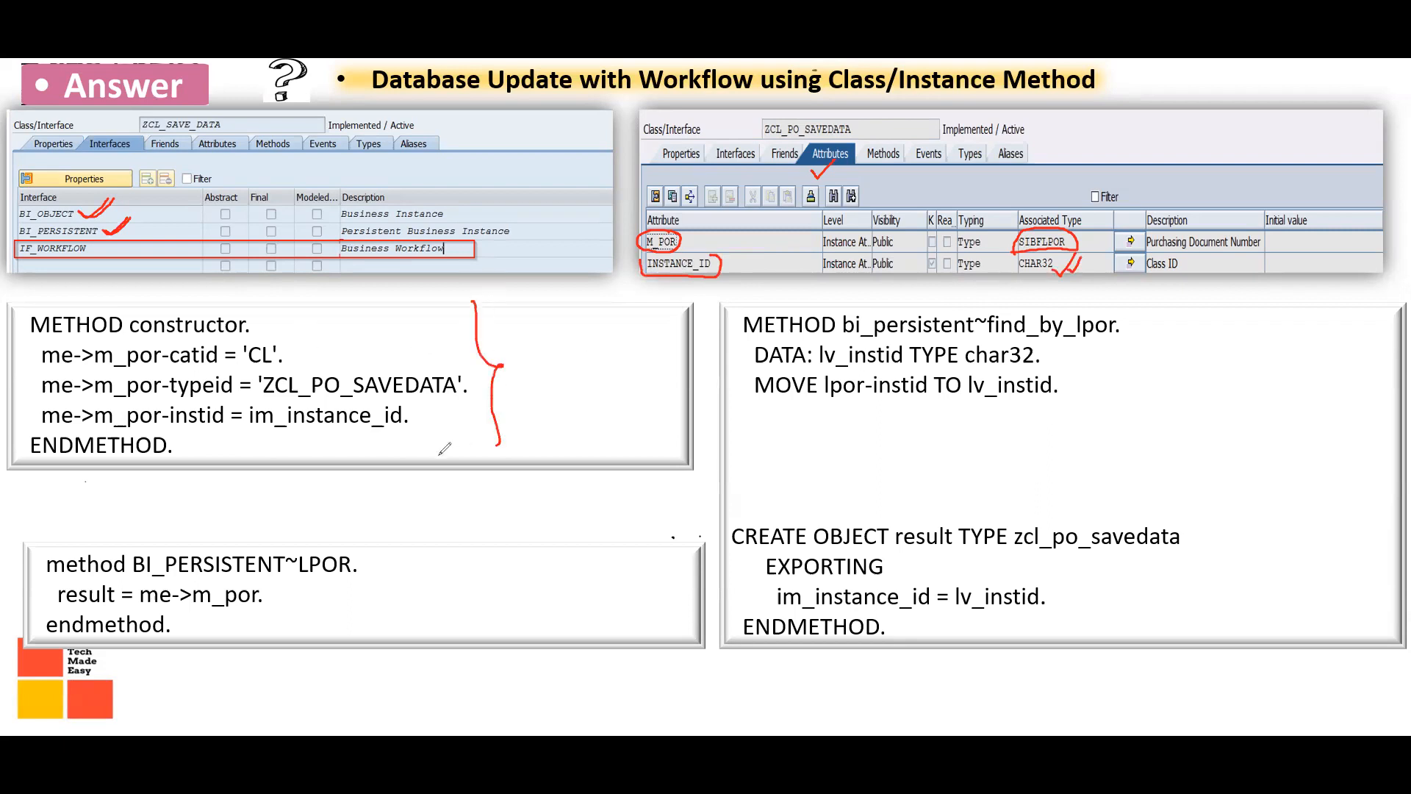
drag(306, 334, 440, 423)
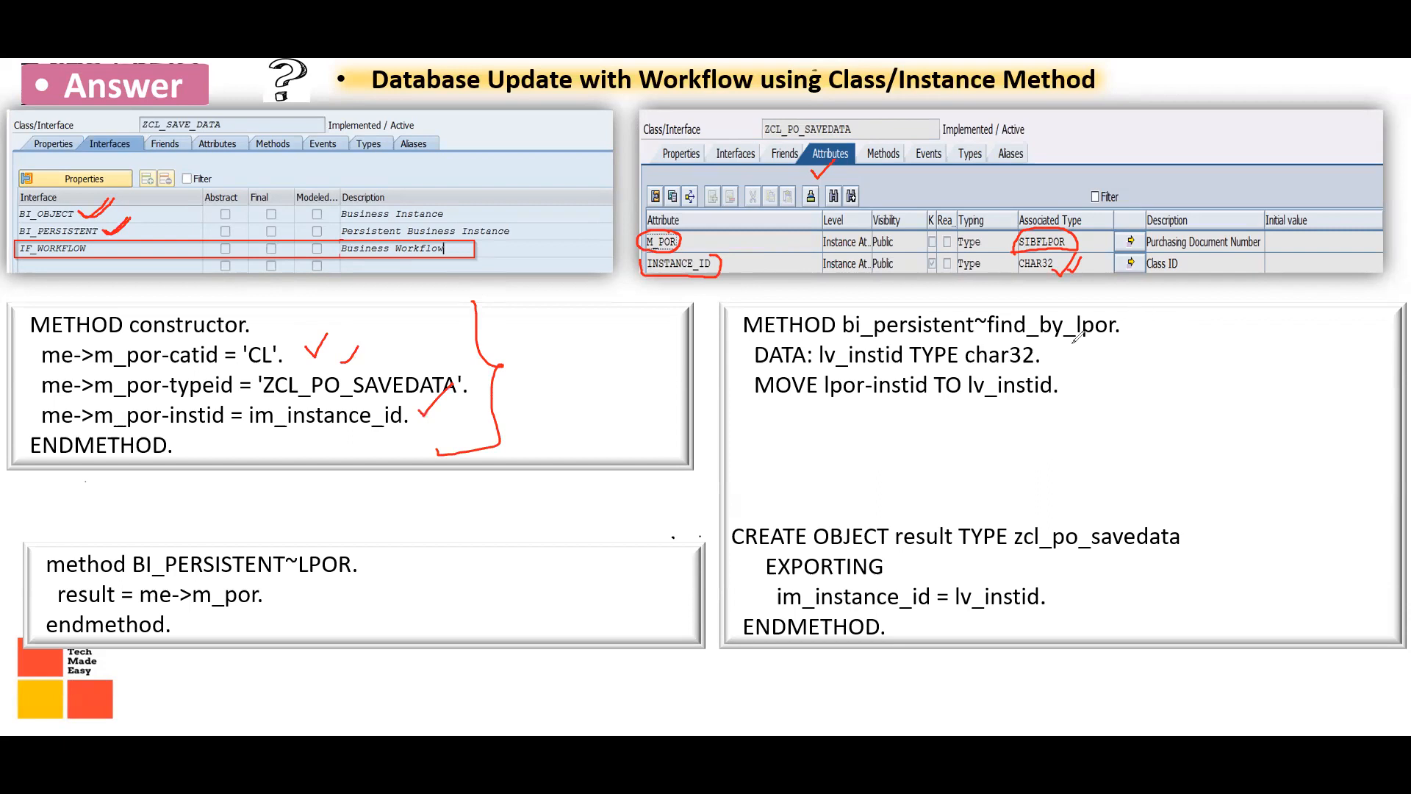
drag(1152, 318, 1129, 432)
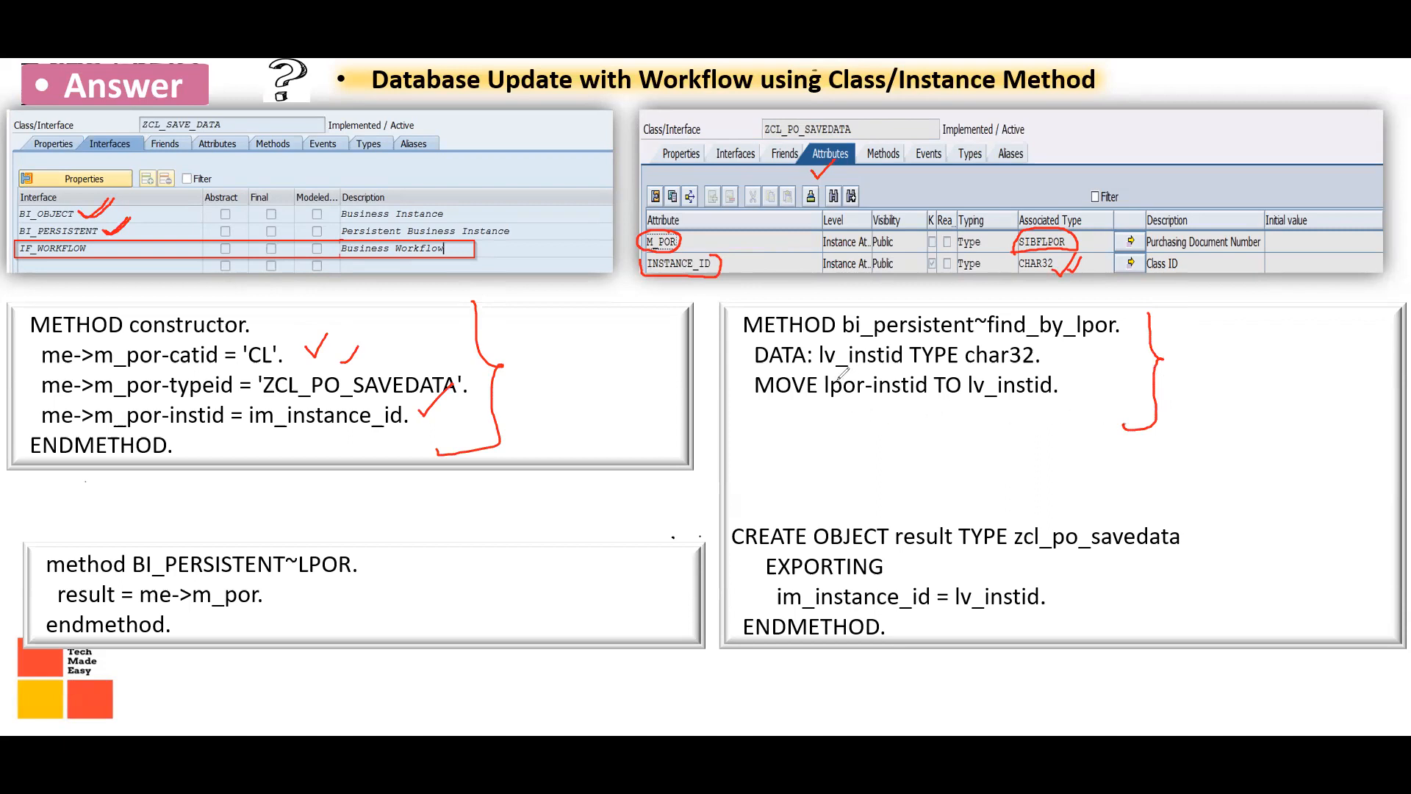
drag(814, 403, 1056, 398)
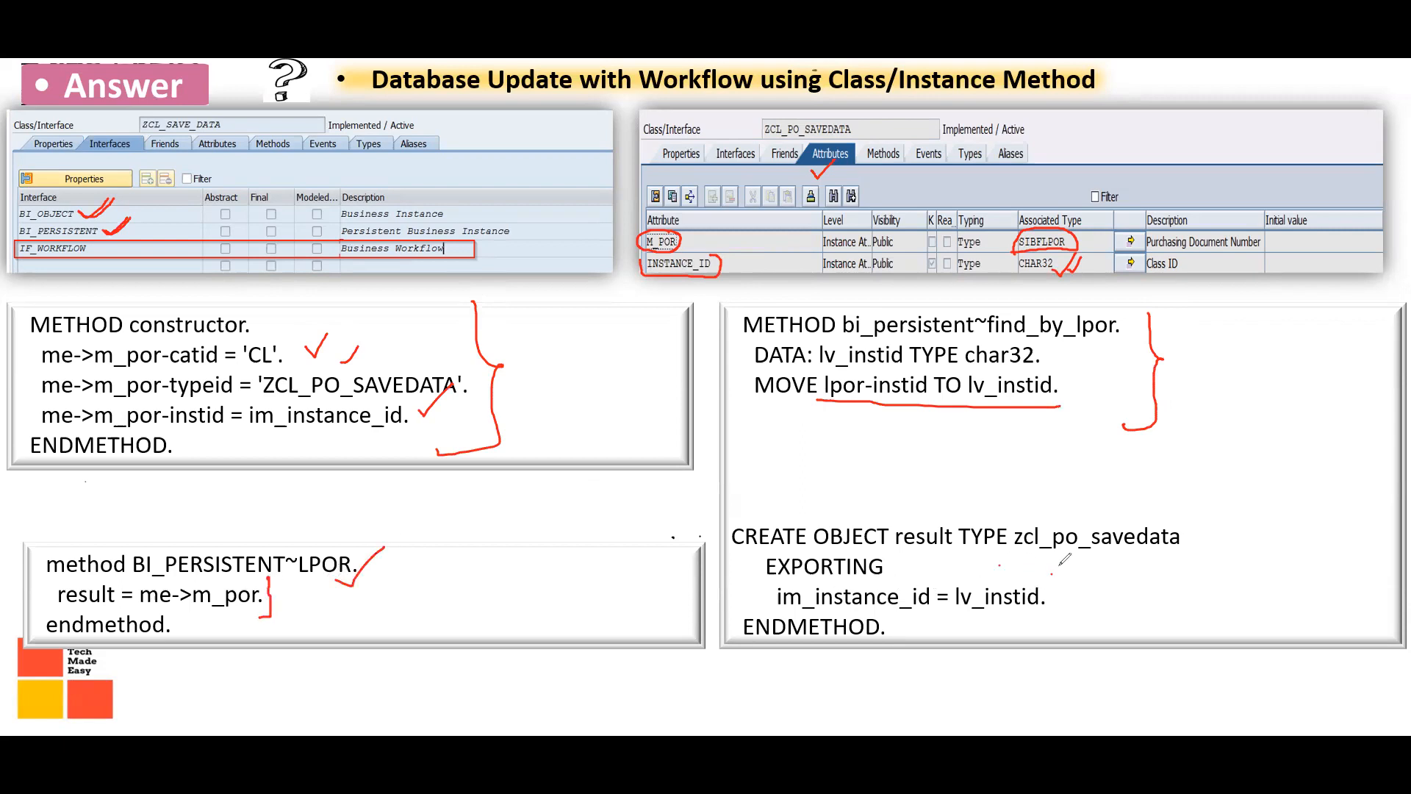
drag(1000, 564, 1183, 564)
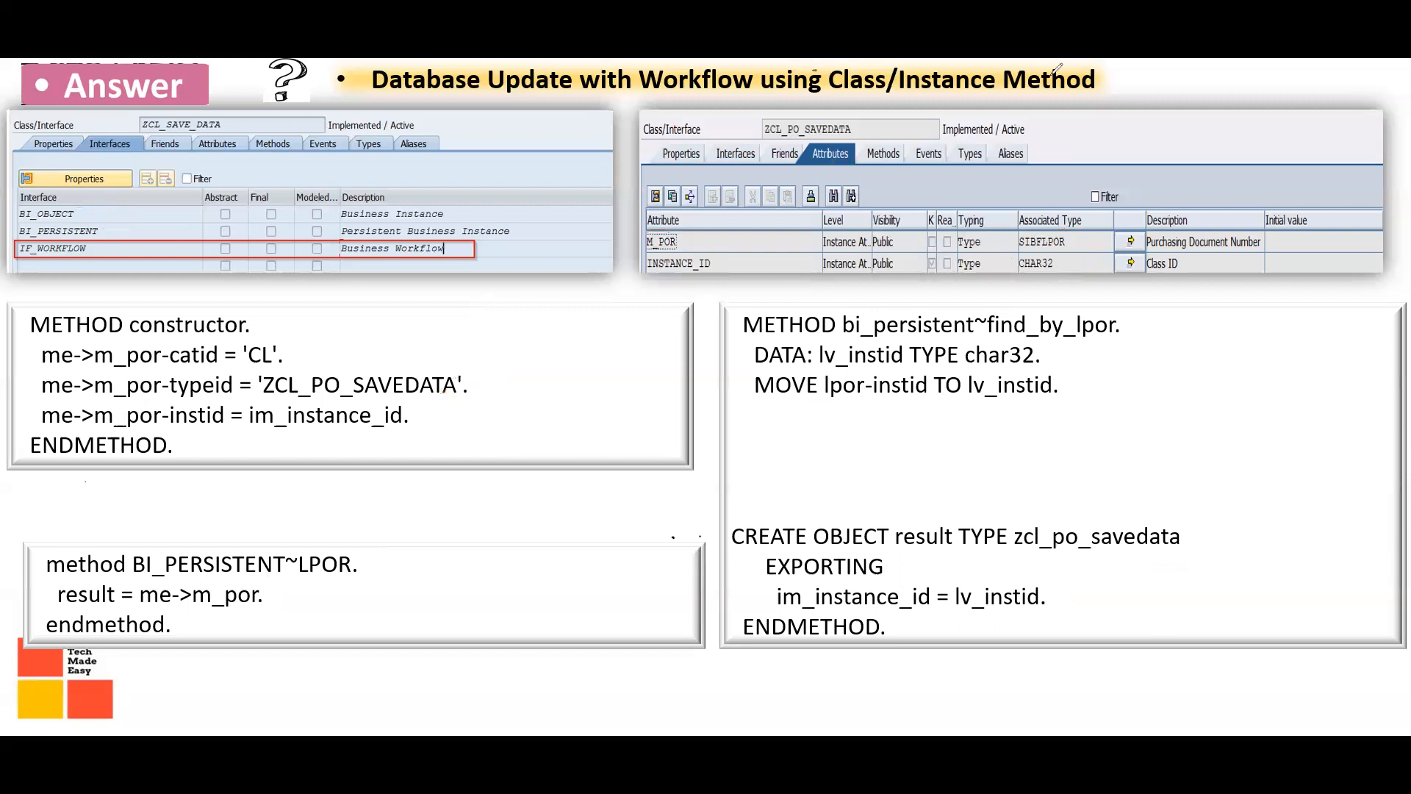
mouse_move(1148, 131)
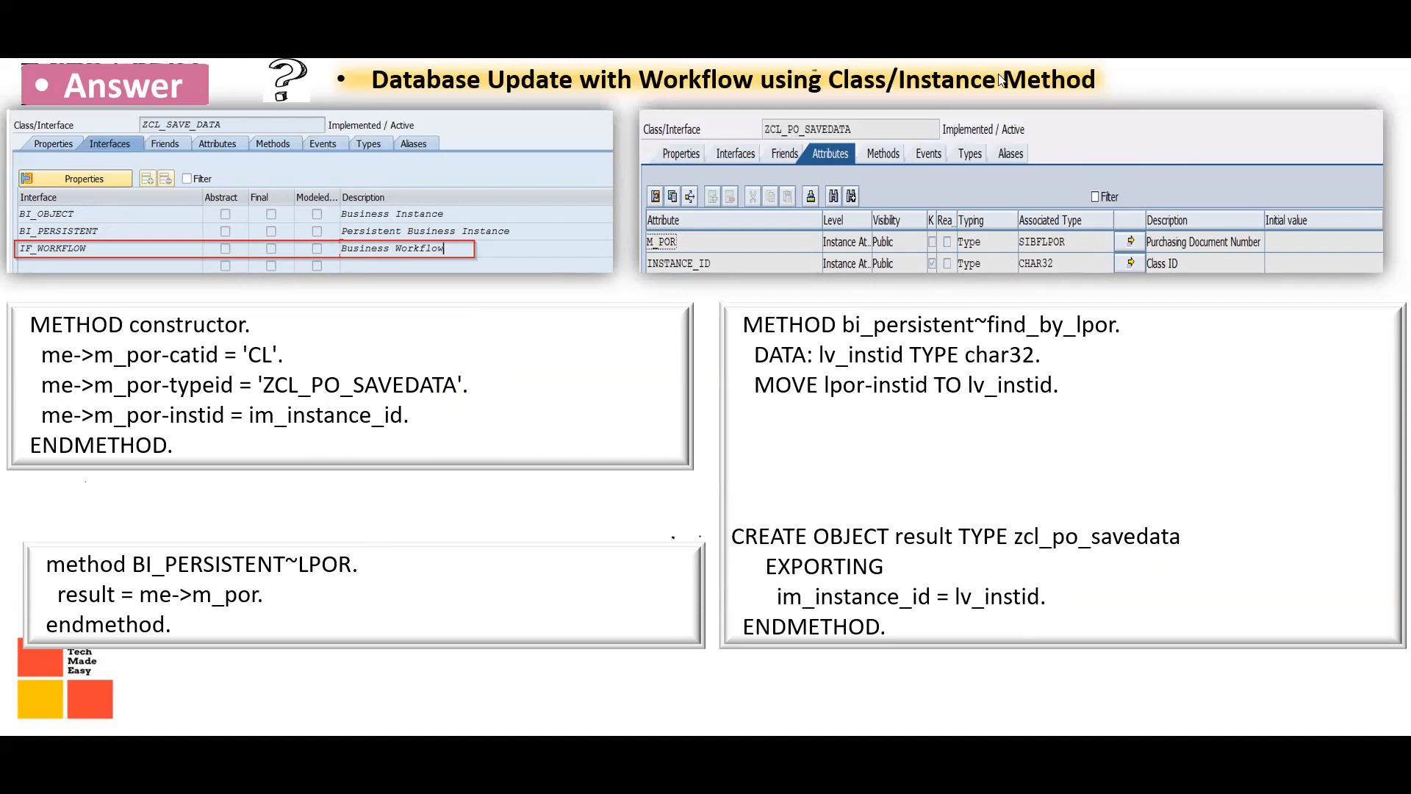
mouse_move(431, 467)
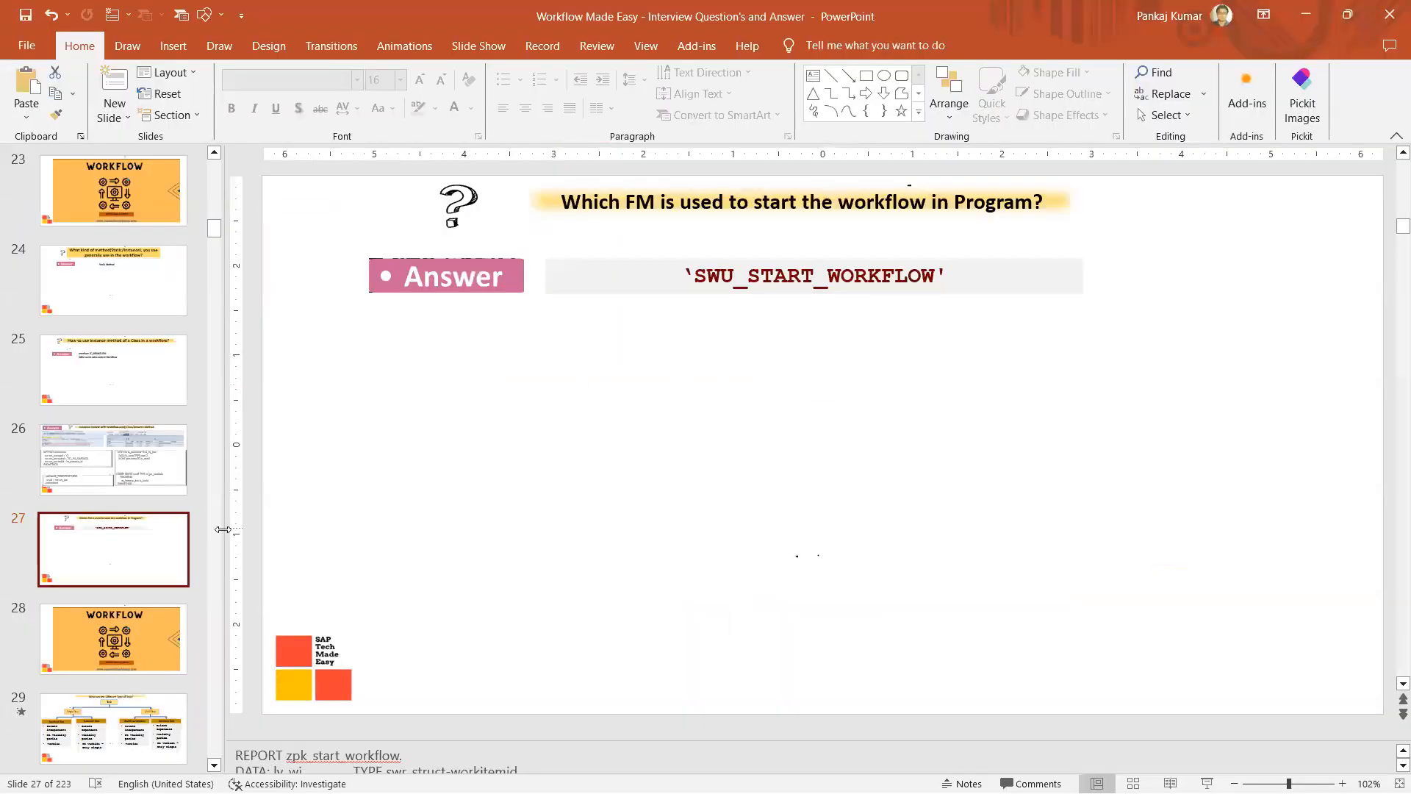
click(113, 459)
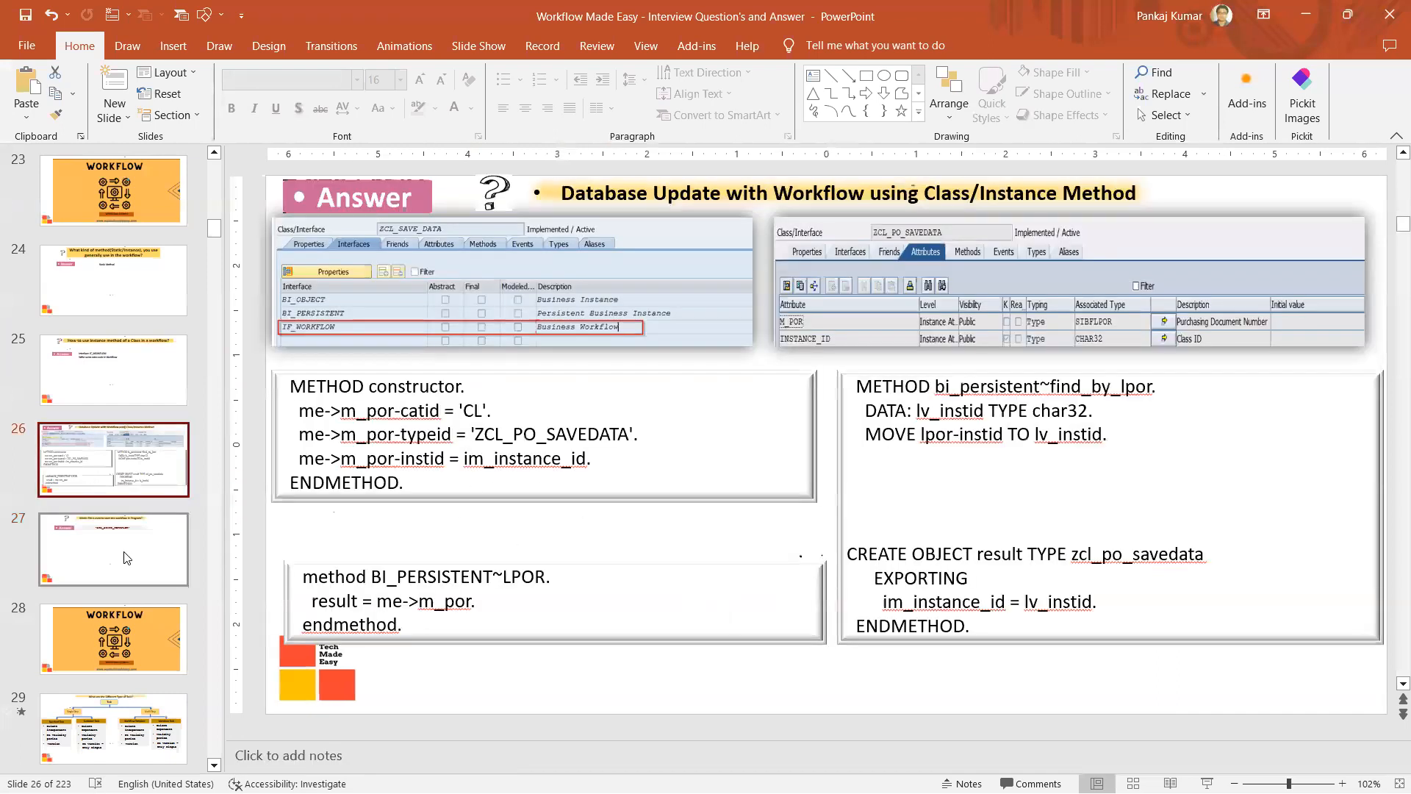
click(113, 548)
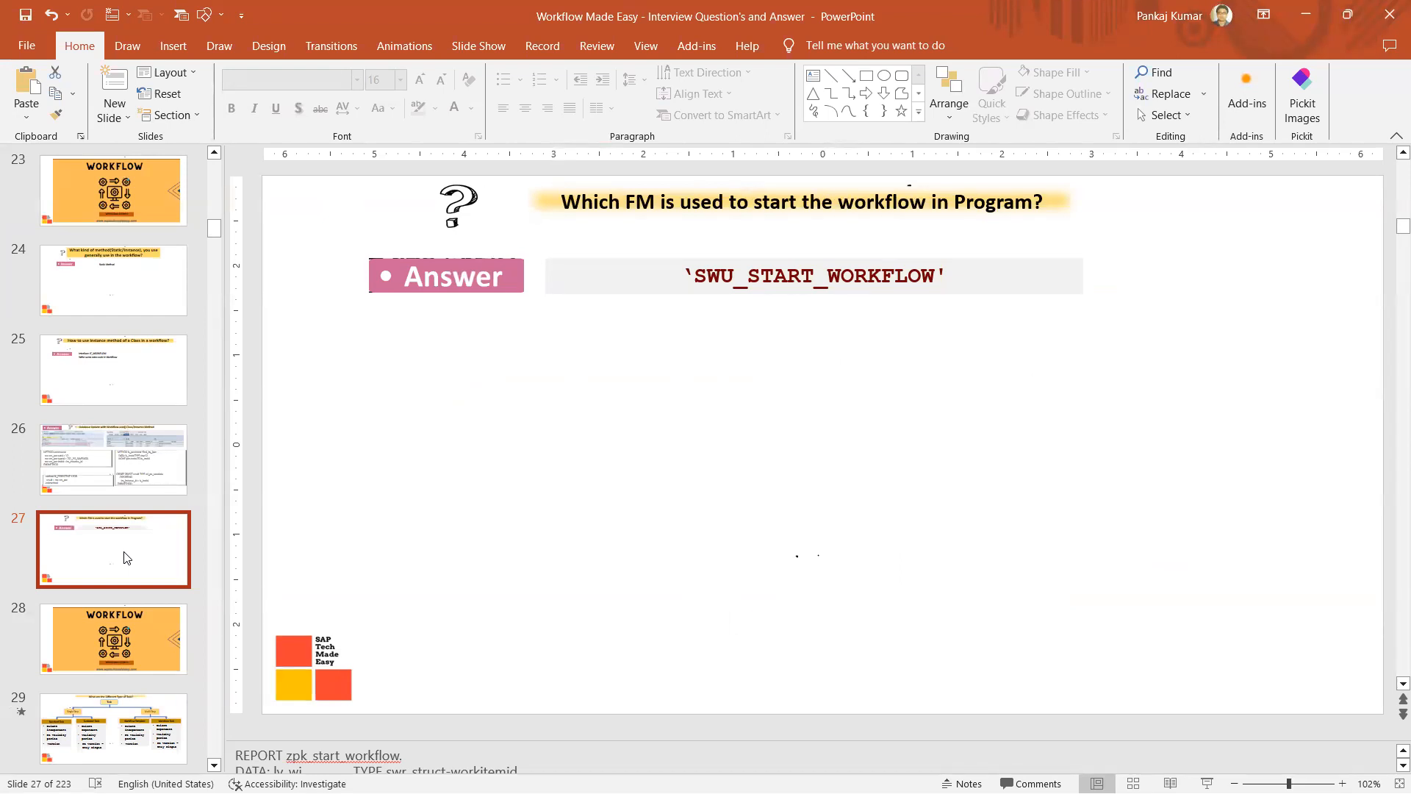
click(810, 275)
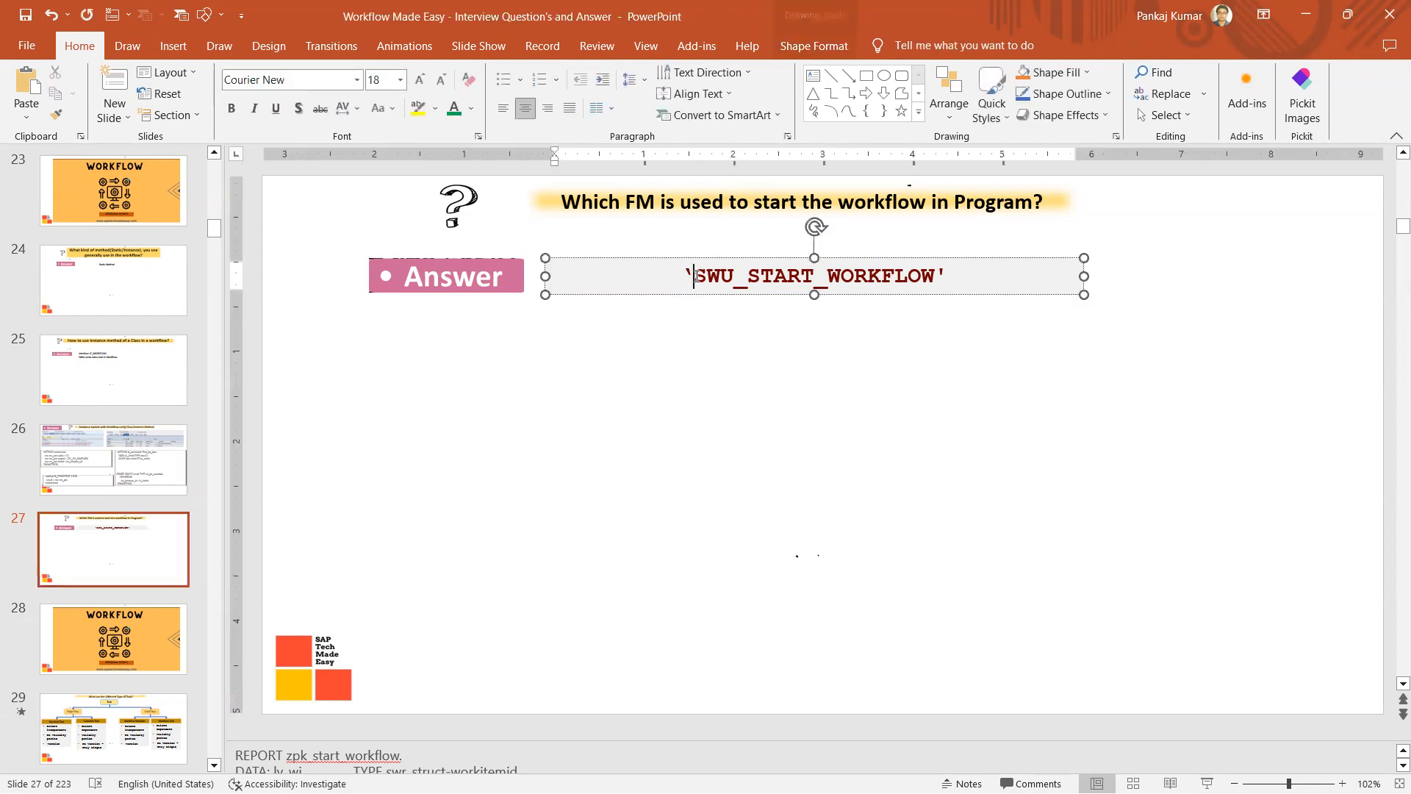
drag(692, 275, 942, 275)
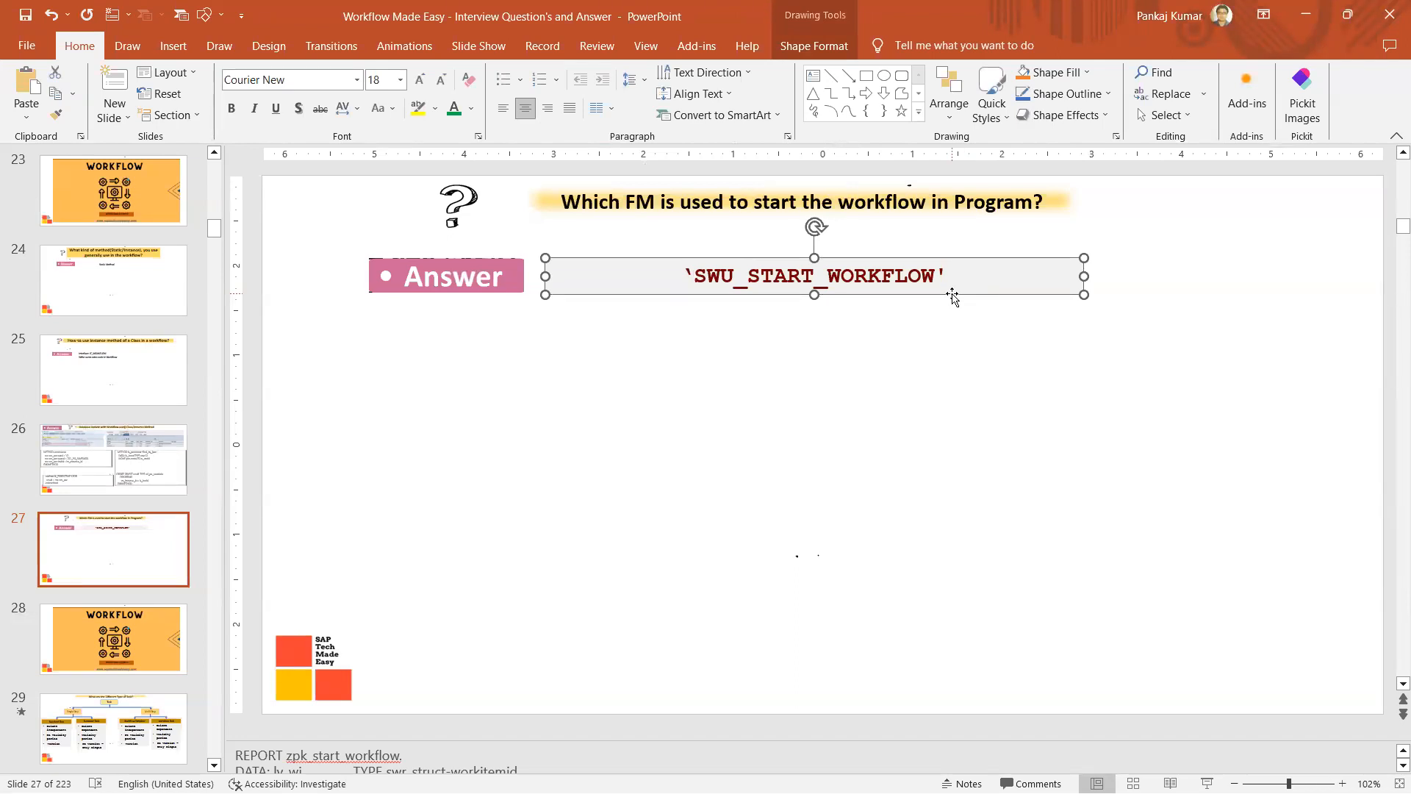
click(940, 276)
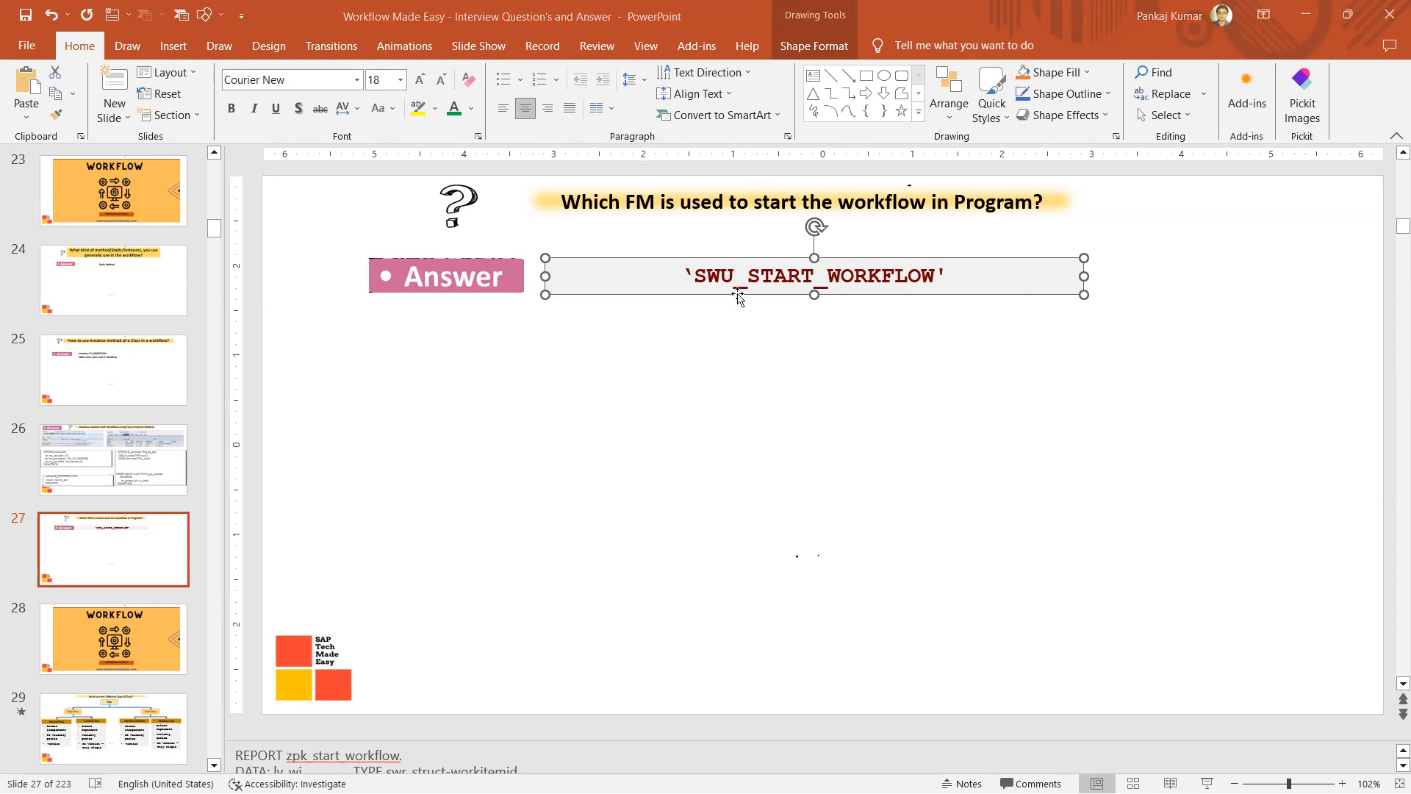
click(736, 275)
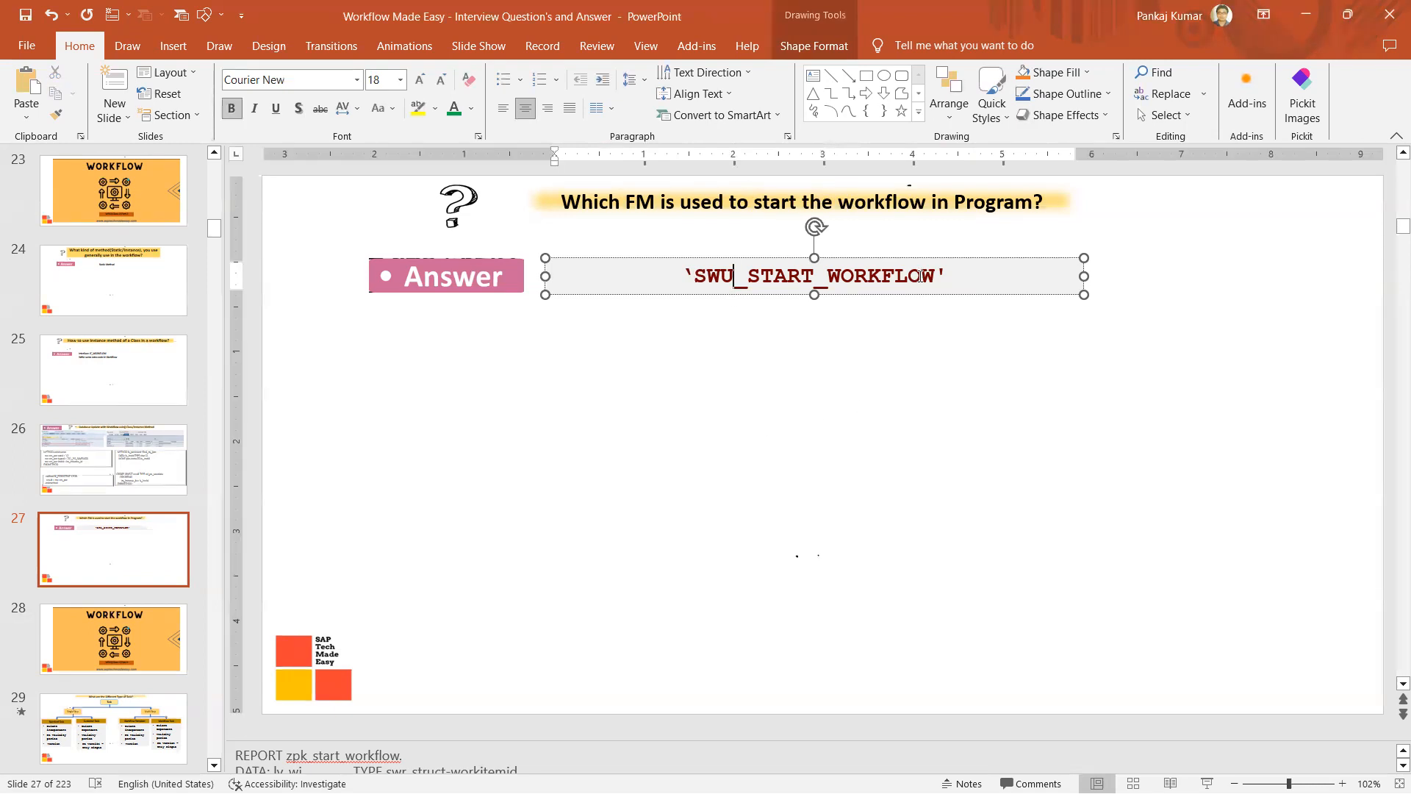